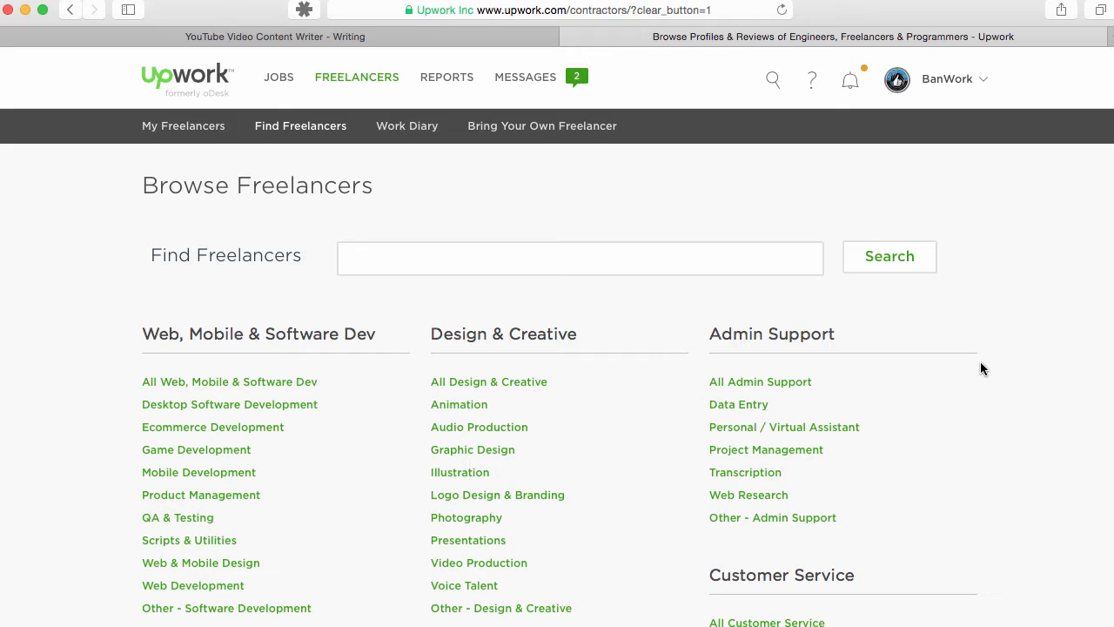
mouse_move(413, 236)
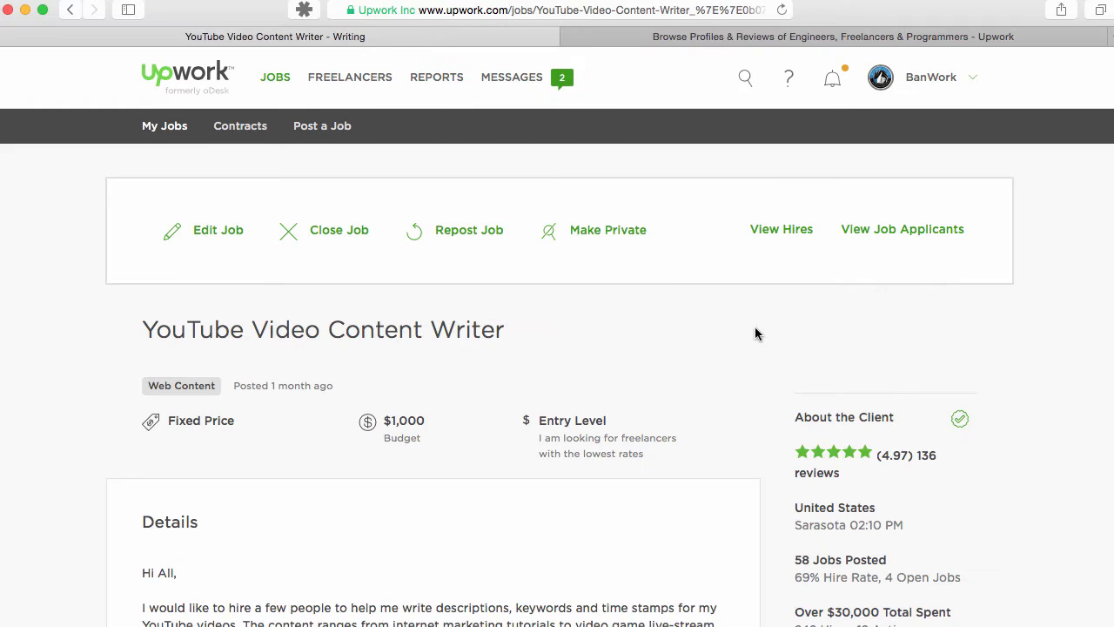
scroll(down, 3)
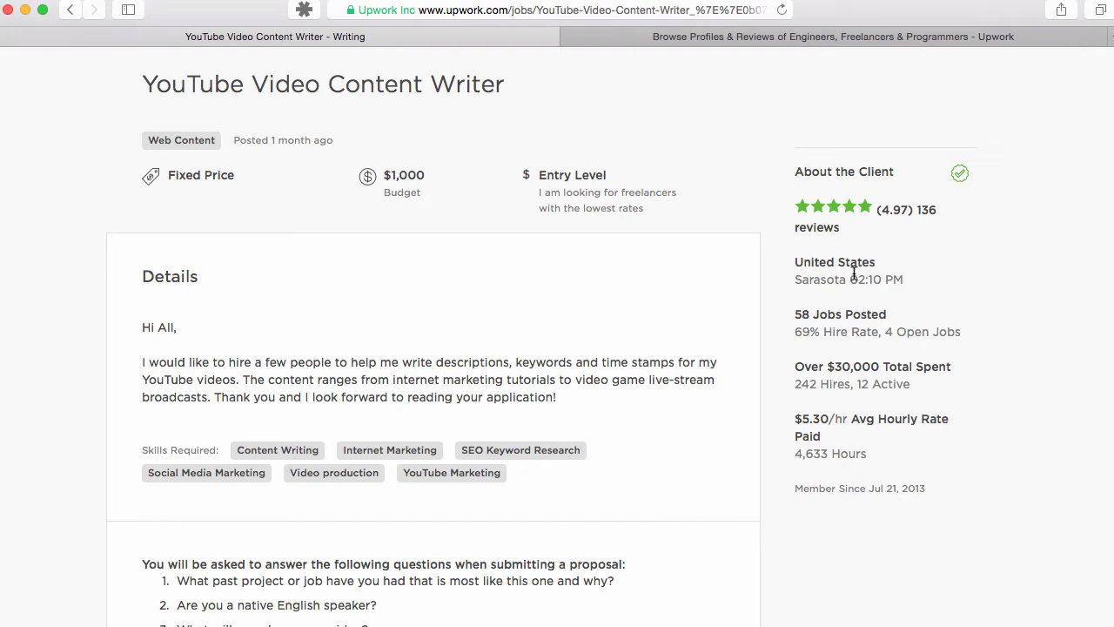
mouse_move(866, 330)
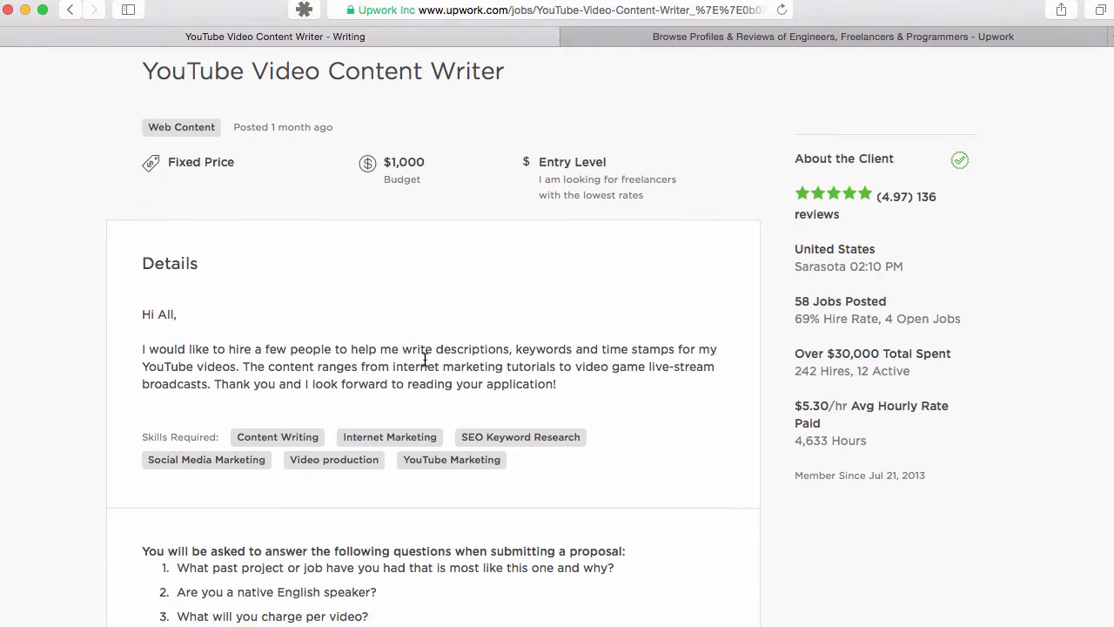
scroll(down, 3)
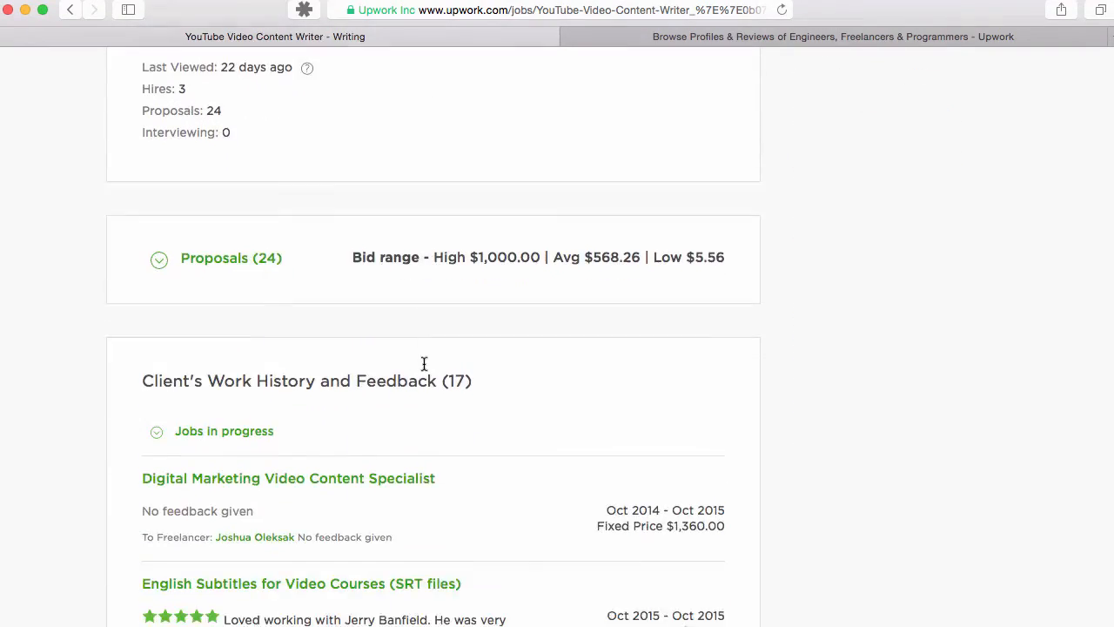
scroll(up, 3)
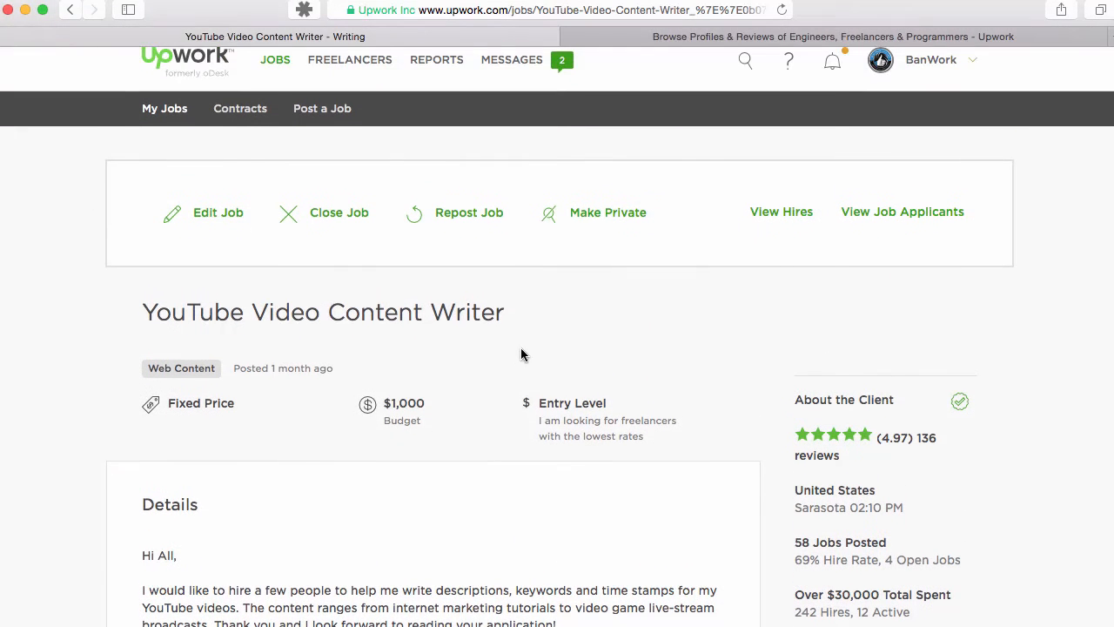
mouse_move(537, 353)
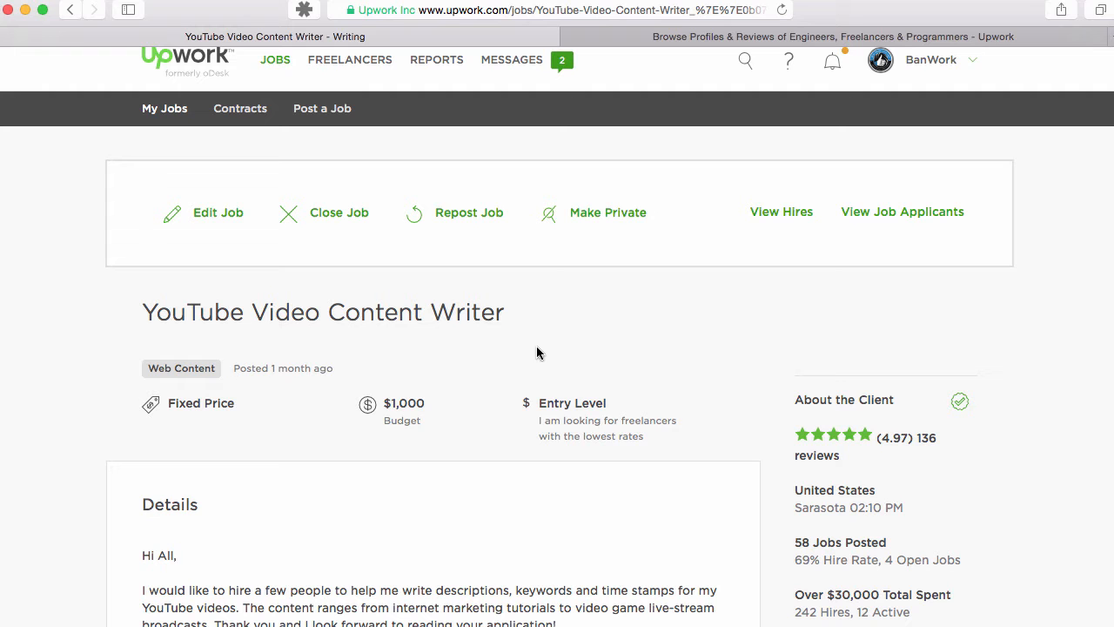
scroll(down, 3)
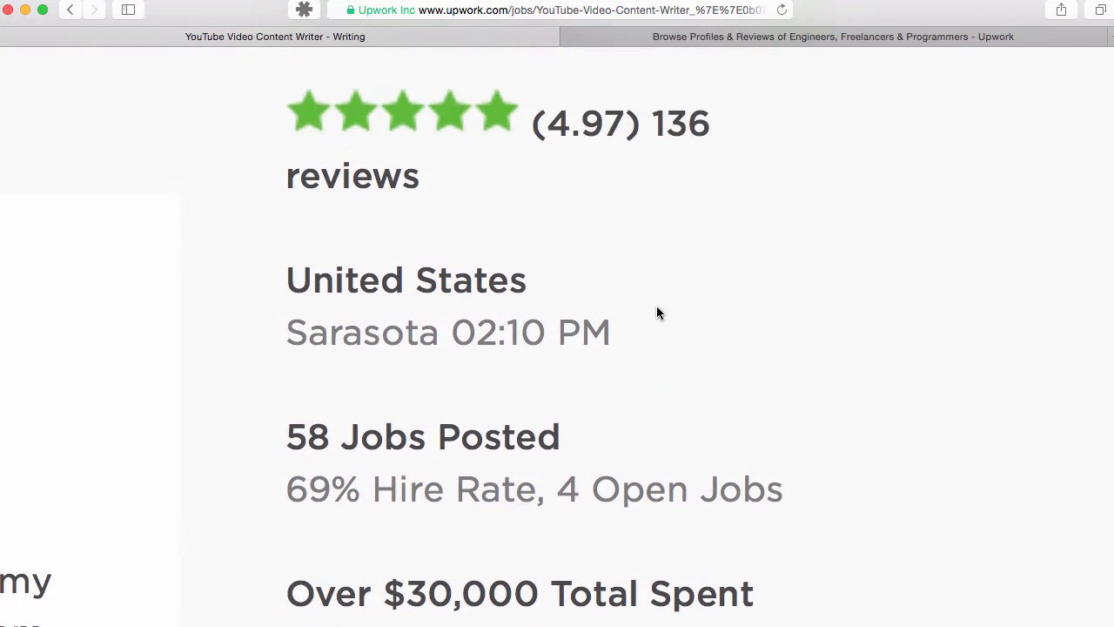
scroll(down, 3)
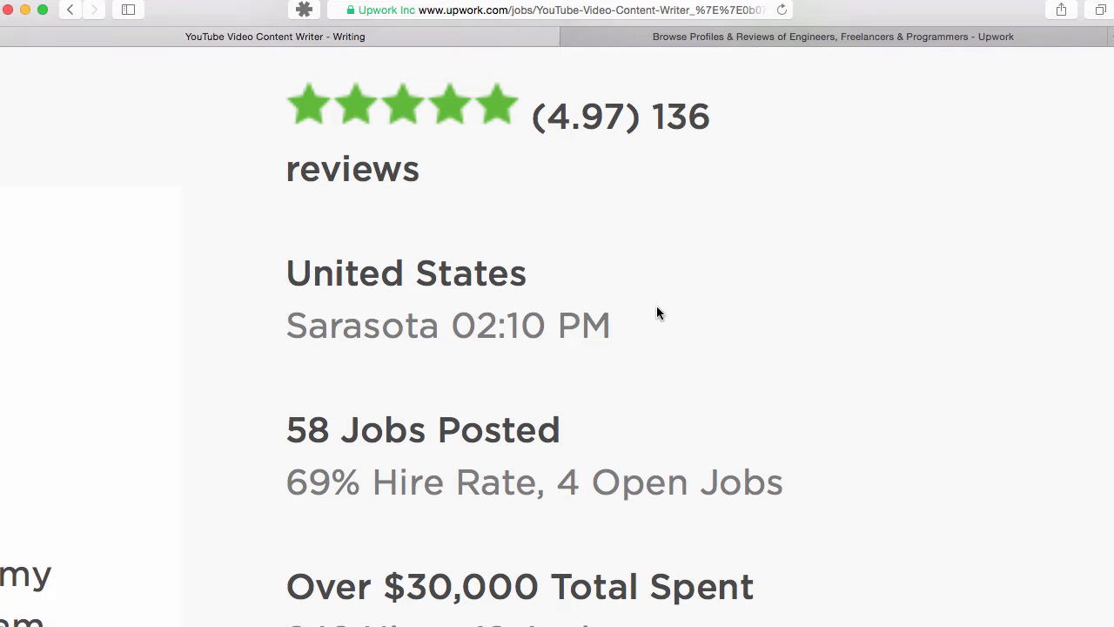
scroll(down, 3)
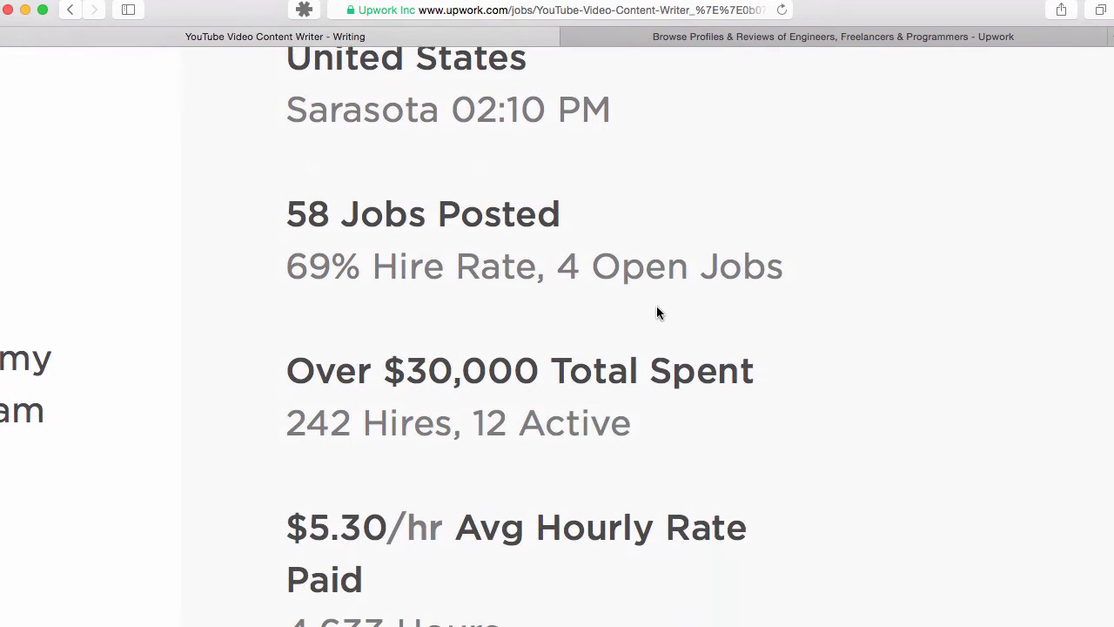
scroll(down, 3)
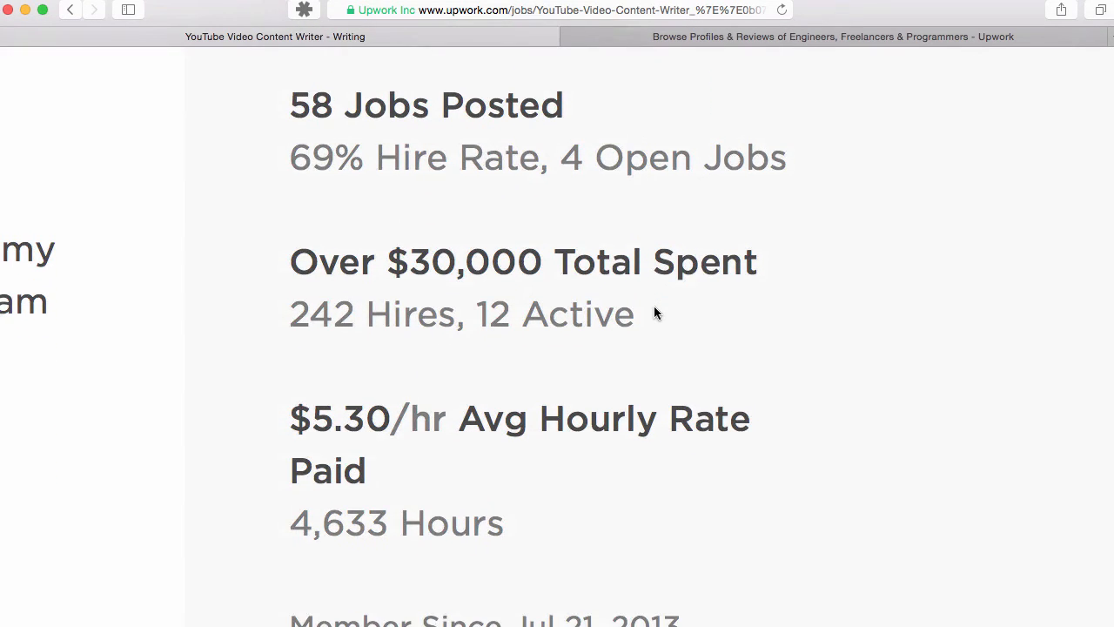
scroll(down, 3)
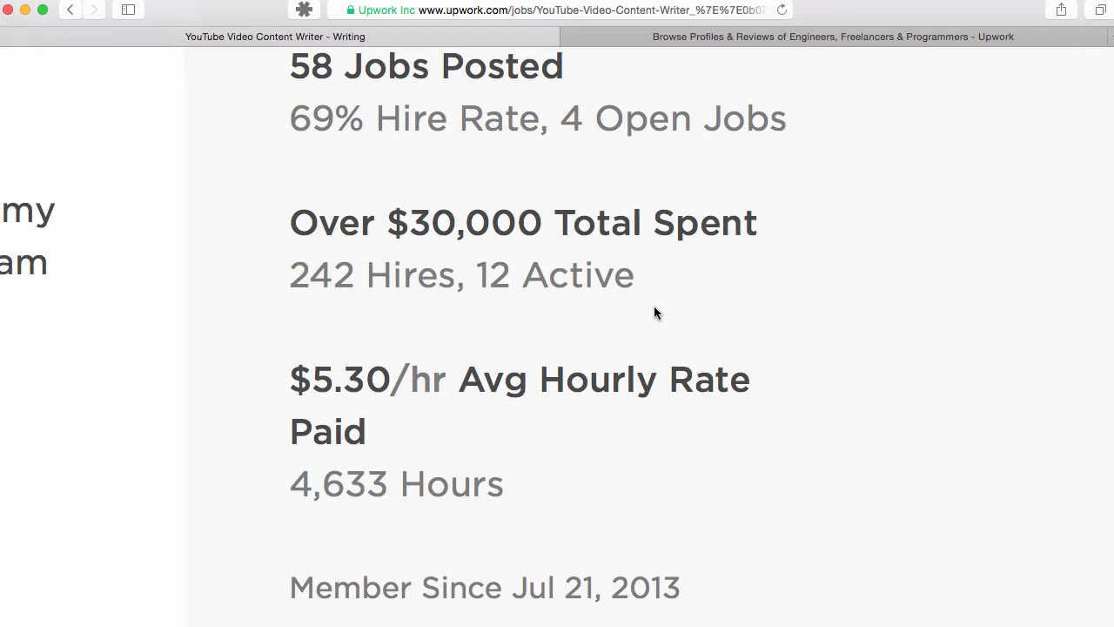
mouse_move(363, 102)
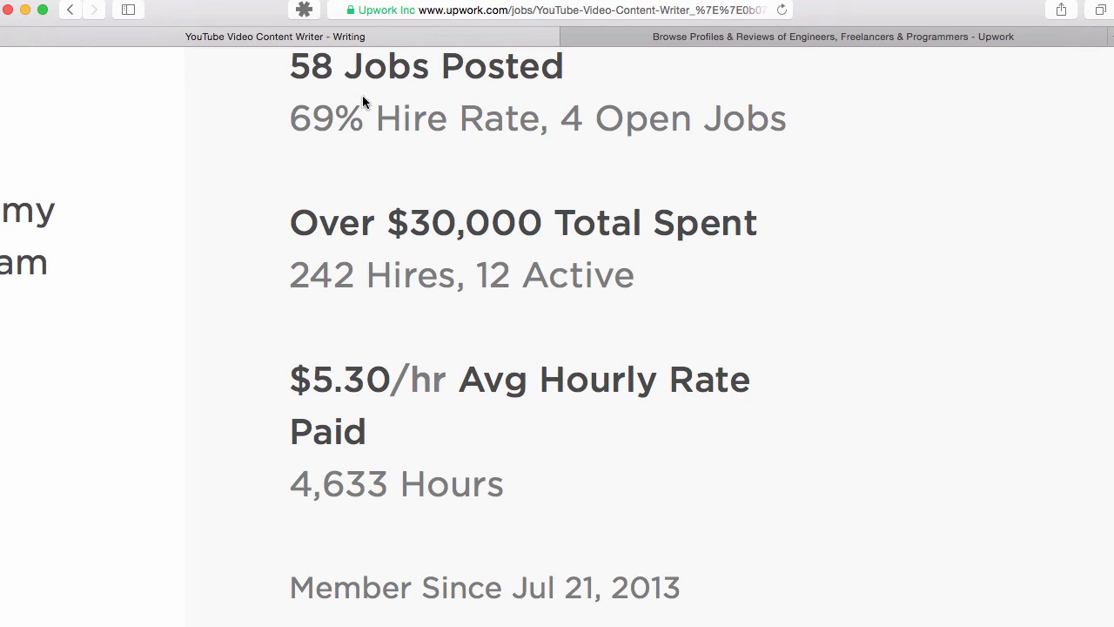
mouse_move(731, 307)
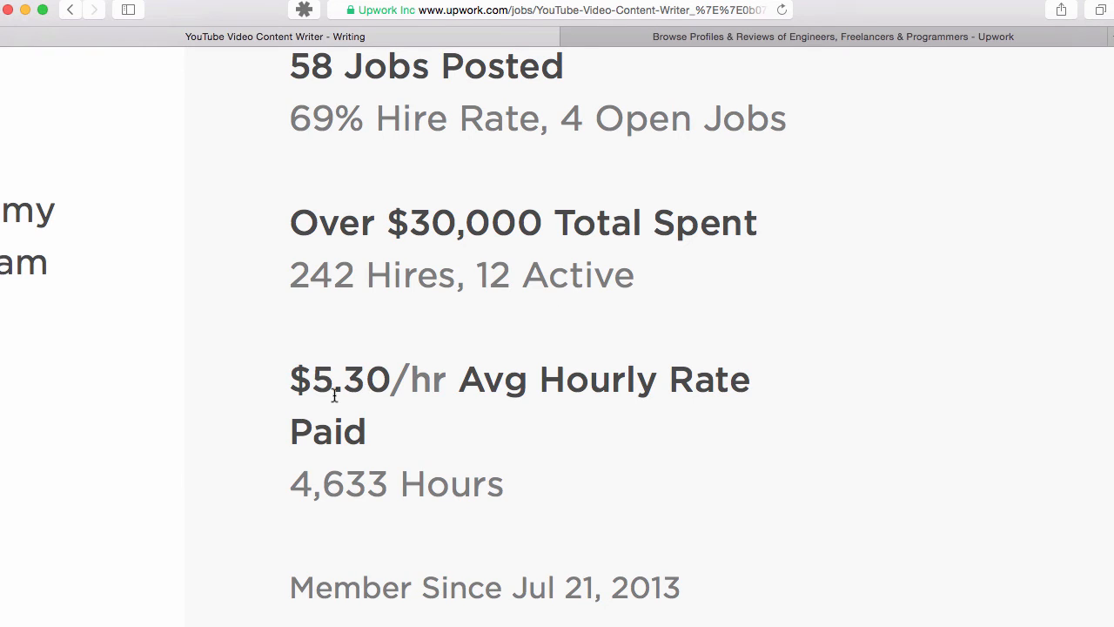
mouse_move(343, 393)
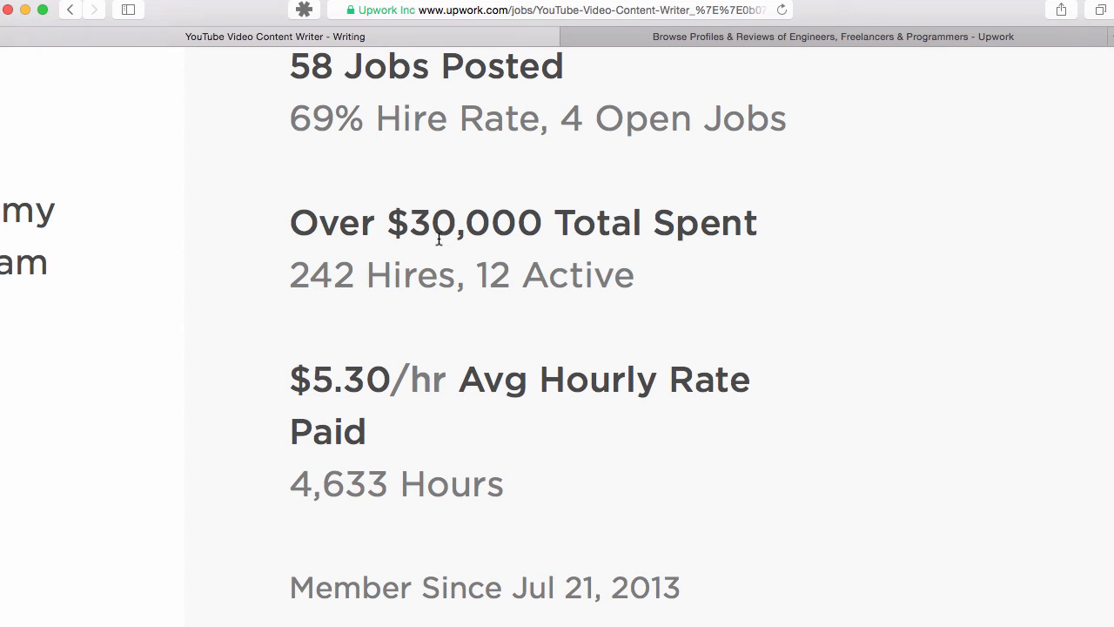
mouse_move(386, 399)
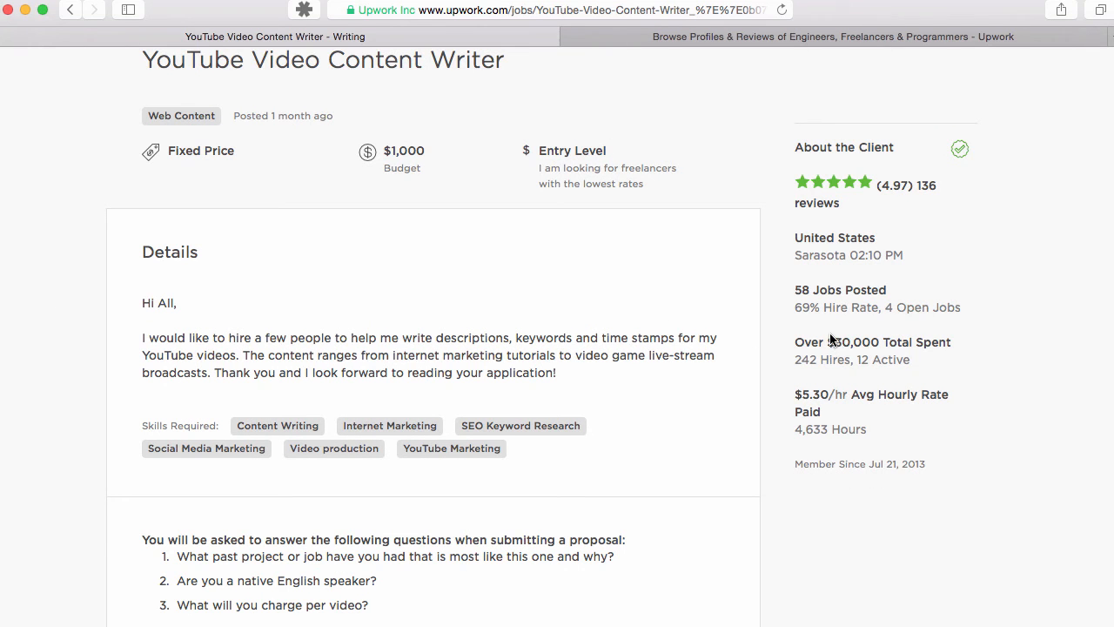
scroll(down, 3)
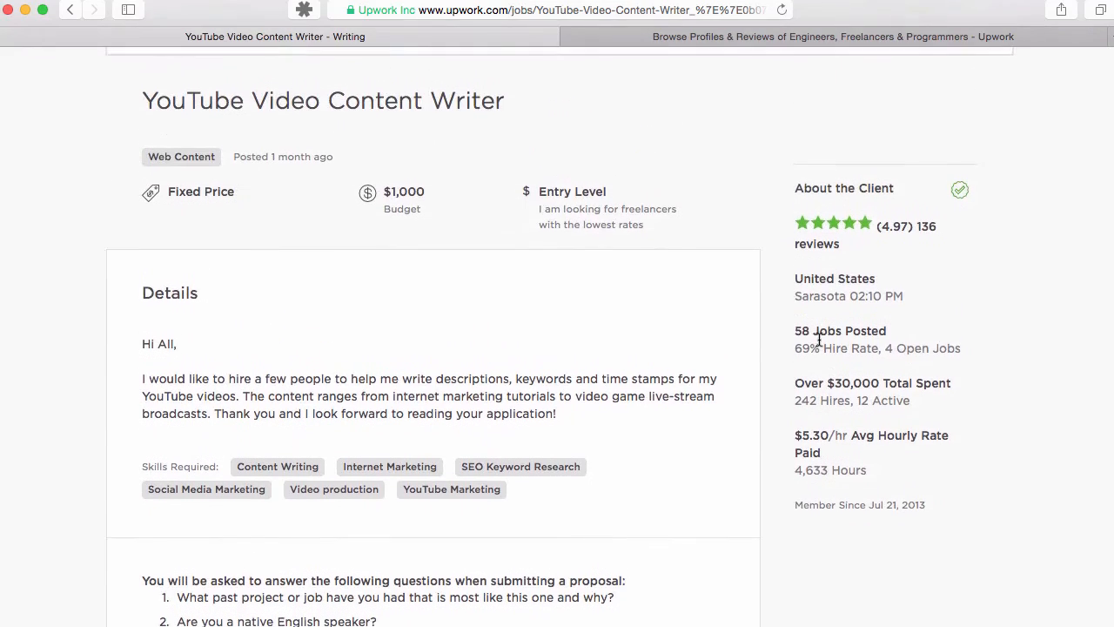